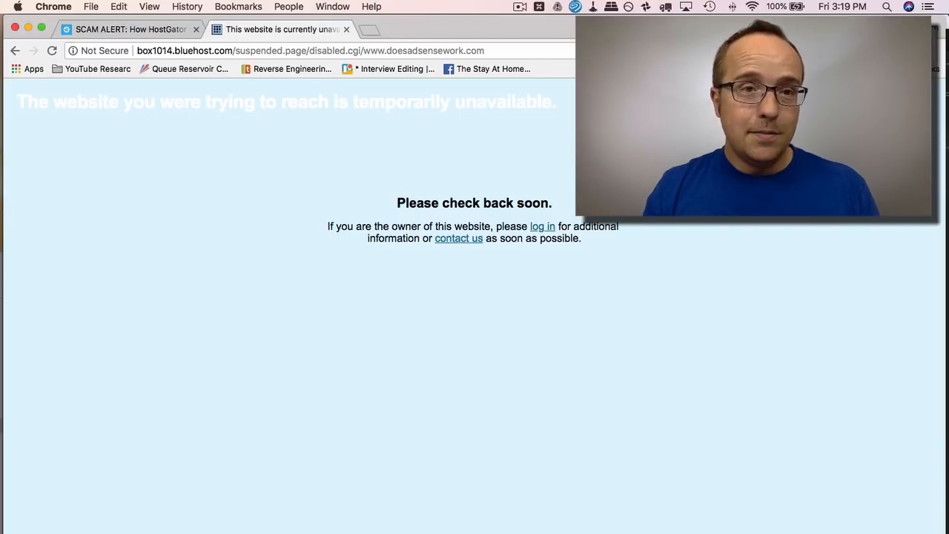
# Step: Switch to the HostGator SiteLock scam article and read into its introduction
pyautogui.click(119, 30)
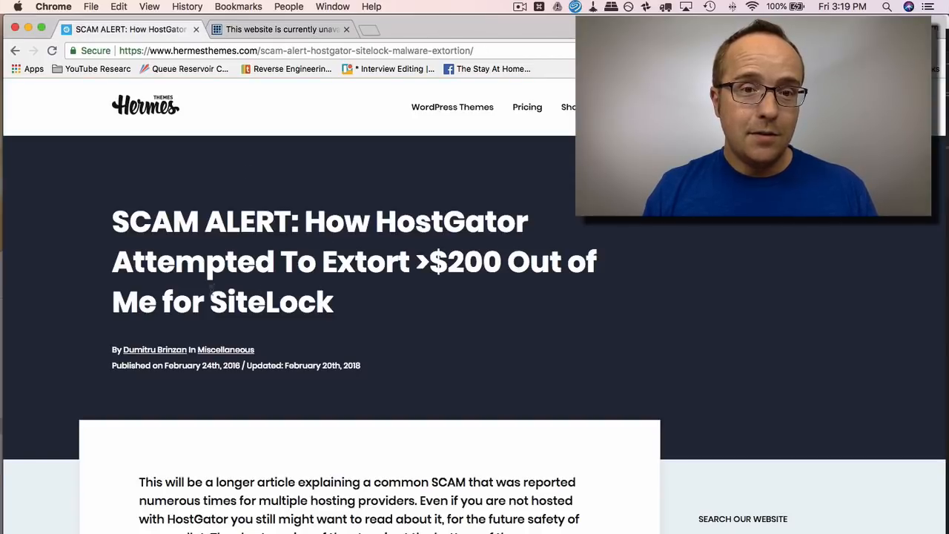
pyautogui.scroll(-3)
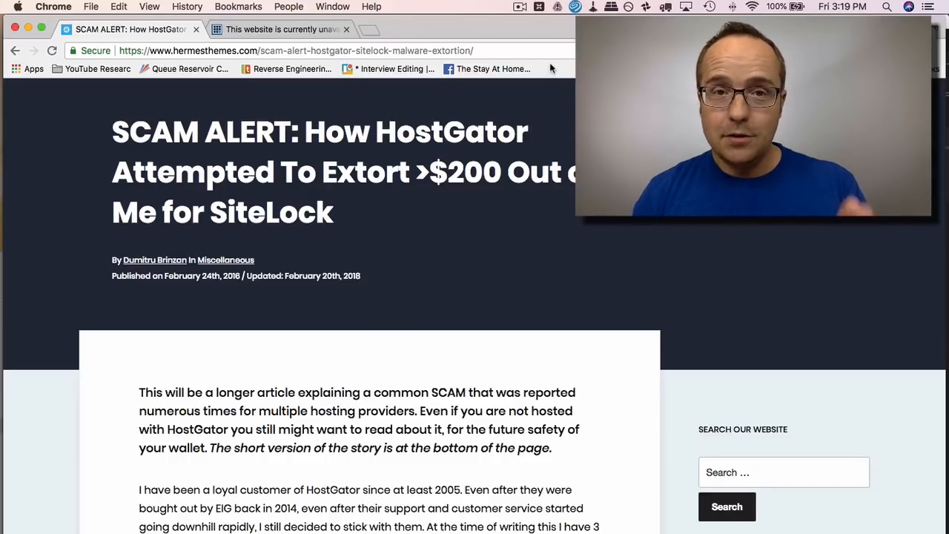
pyautogui.click(519, 6)
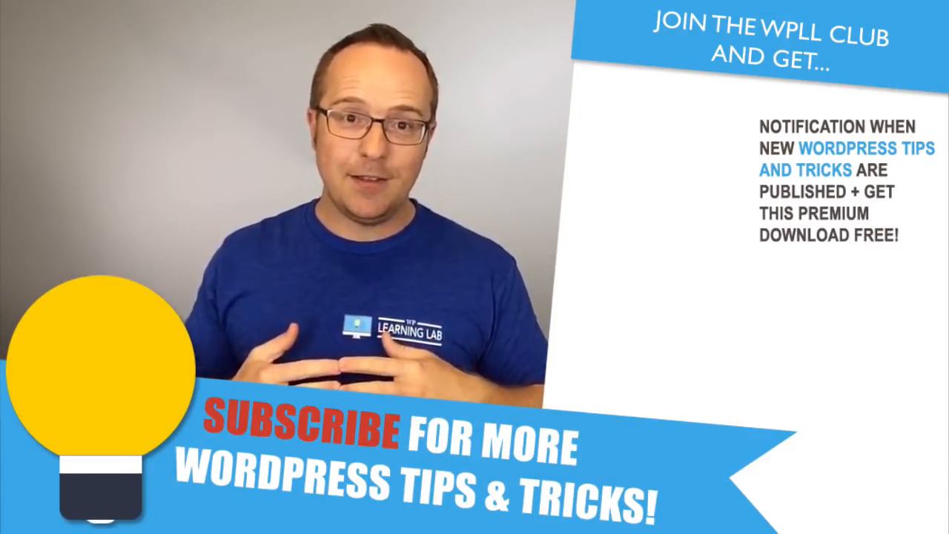
# Step: Confirm the subscription on the end card beside the WPLL club offer
pyautogui.click(107, 44)
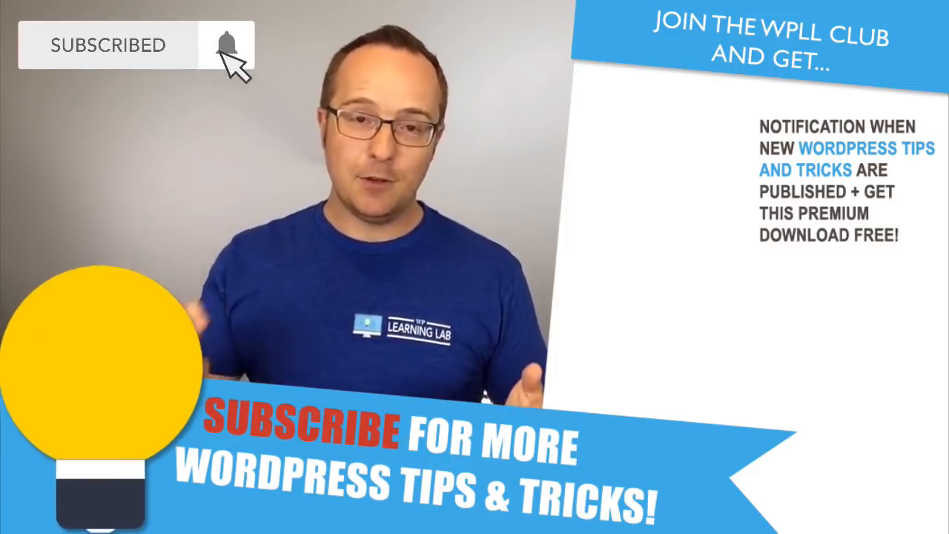